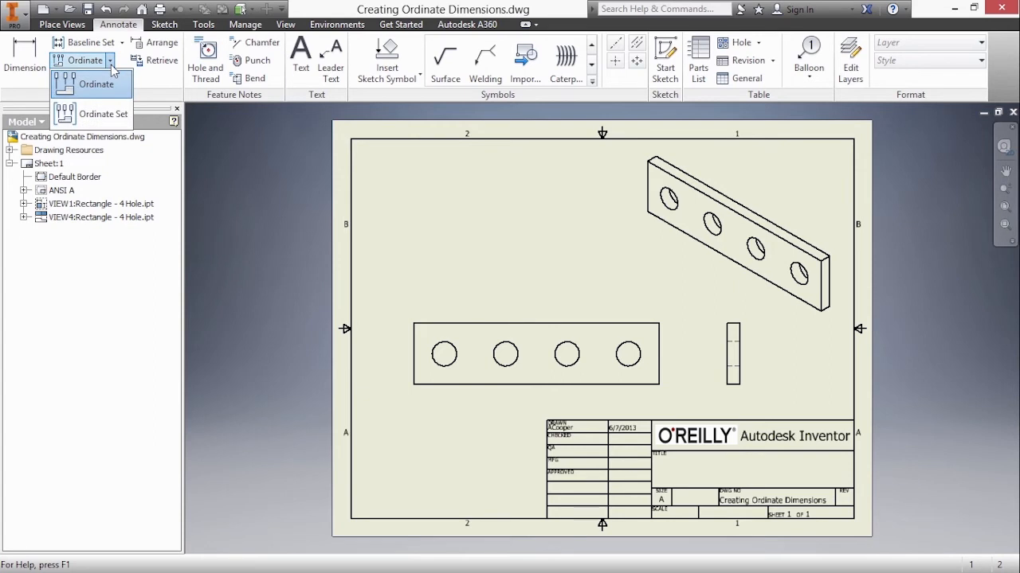
Start the single Ordinate dimension tool on the plate's front view
{"action": "left_click", "coordinate": [95, 83]}
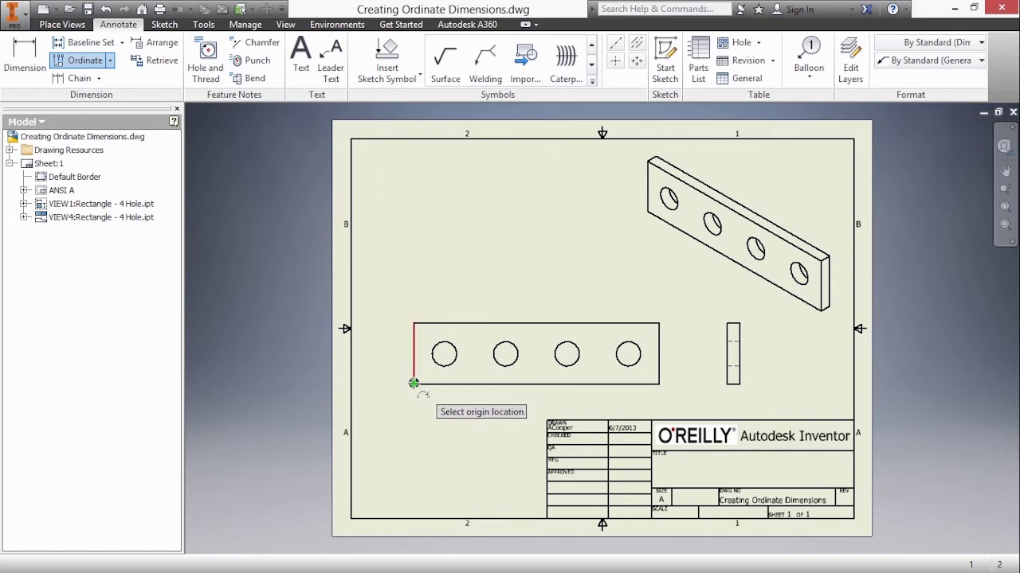
Place ordinate dimensions .00, .63, 1.88, 3.13 and 5.00 from the lower-left corner
{"action": "left_click", "coordinate": [414, 382]}
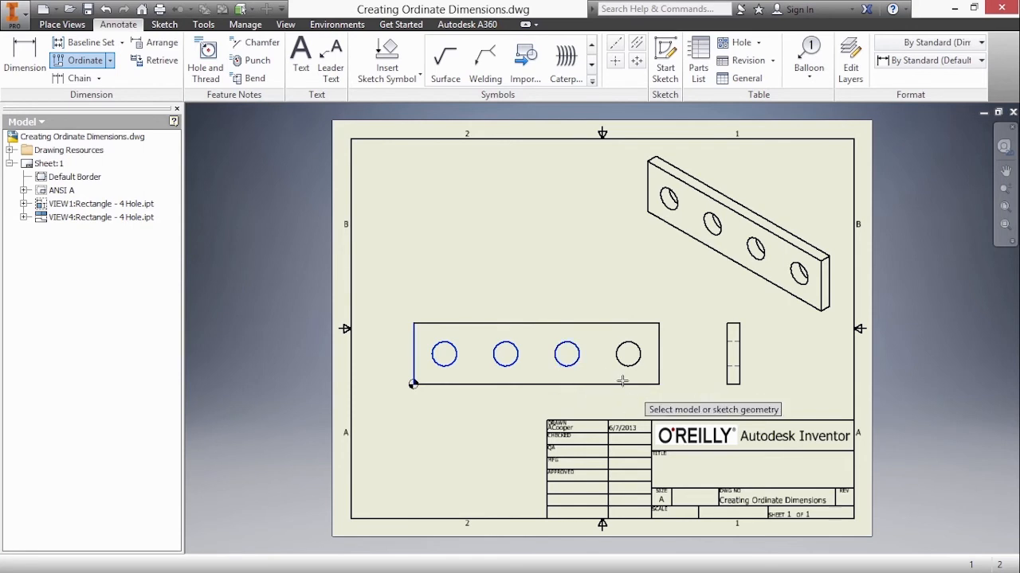
{"action": "mouse_move", "coordinate": [427, 368]}
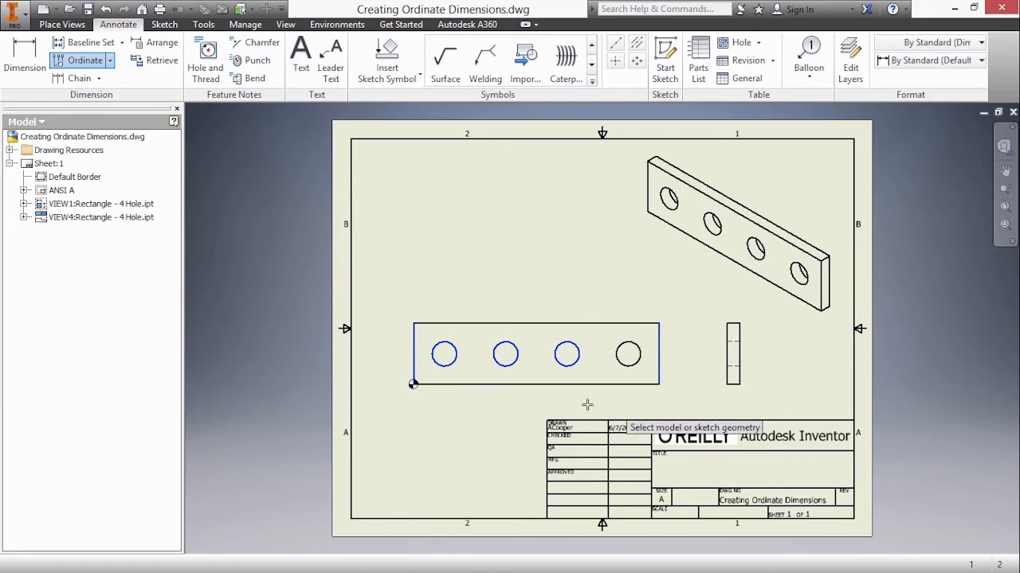
{"action": "right_click", "coordinate": [494, 334]}
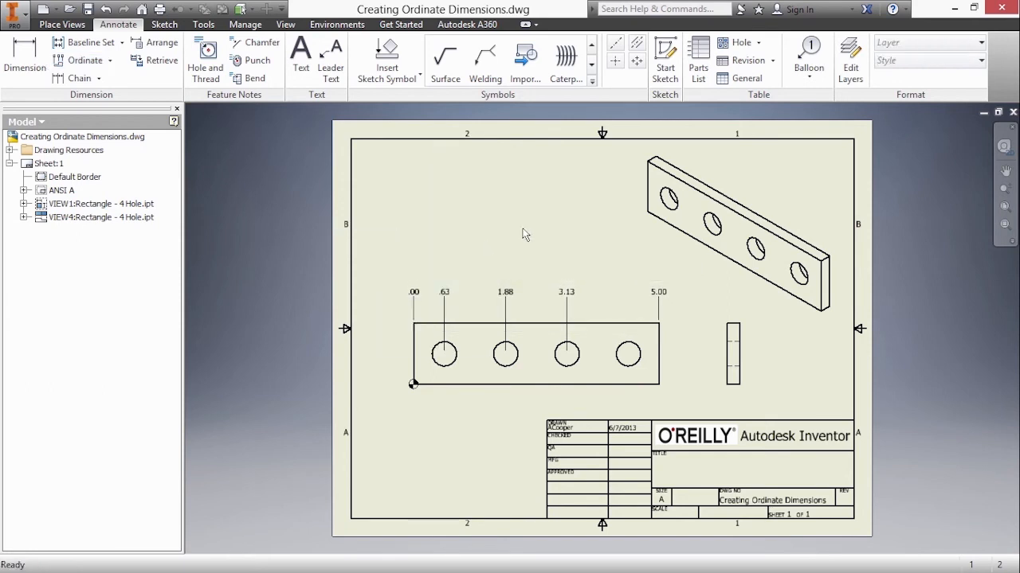
{"action": "mouse_move", "coordinate": [548, 226]}
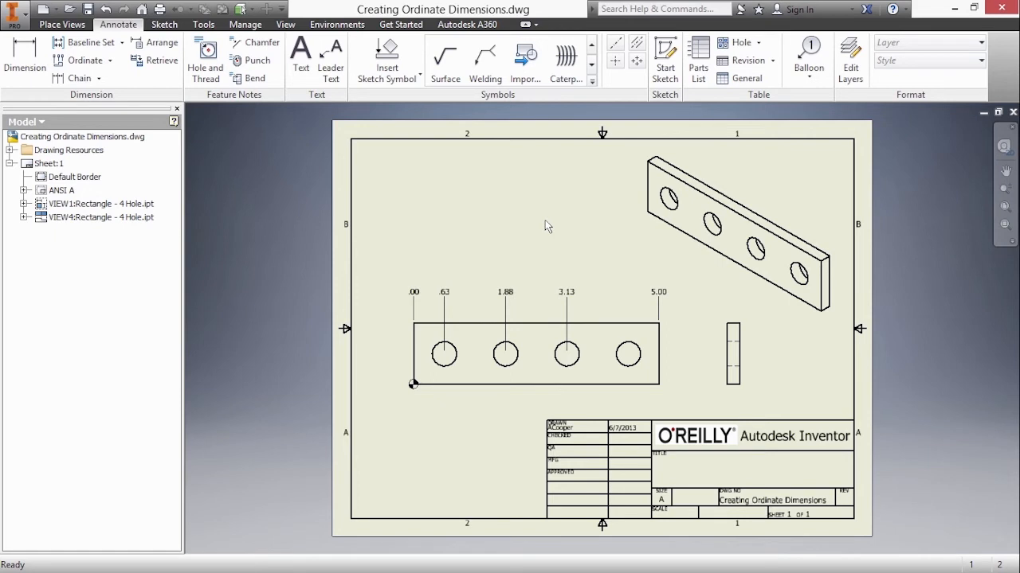
{"action": "mouse_move", "coordinate": [430, 234]}
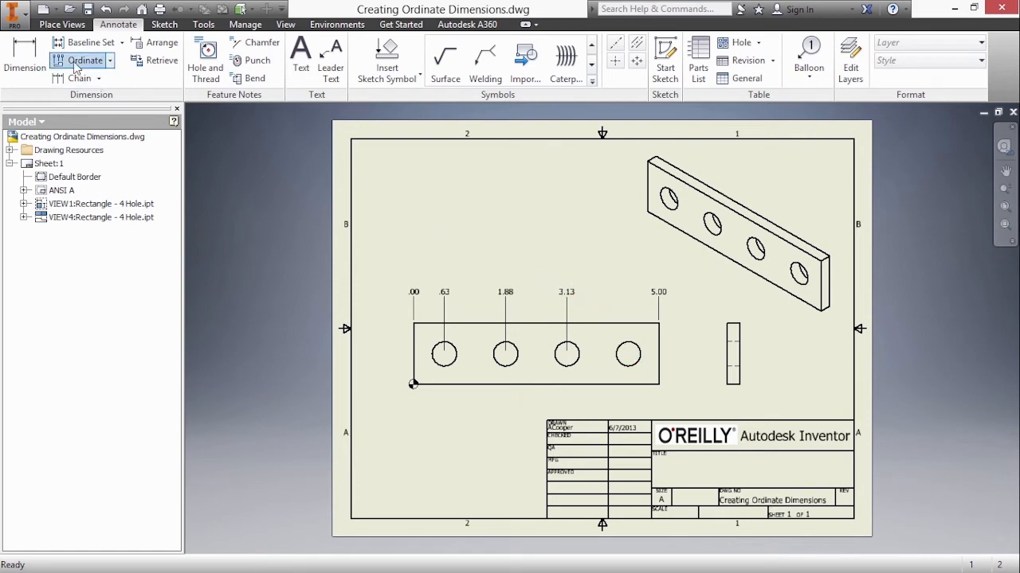
Add the fourth hole's ordinate dimension, then clear all ordinate dimensions from the view
{"action": "left_click", "coordinate": [86, 60]}
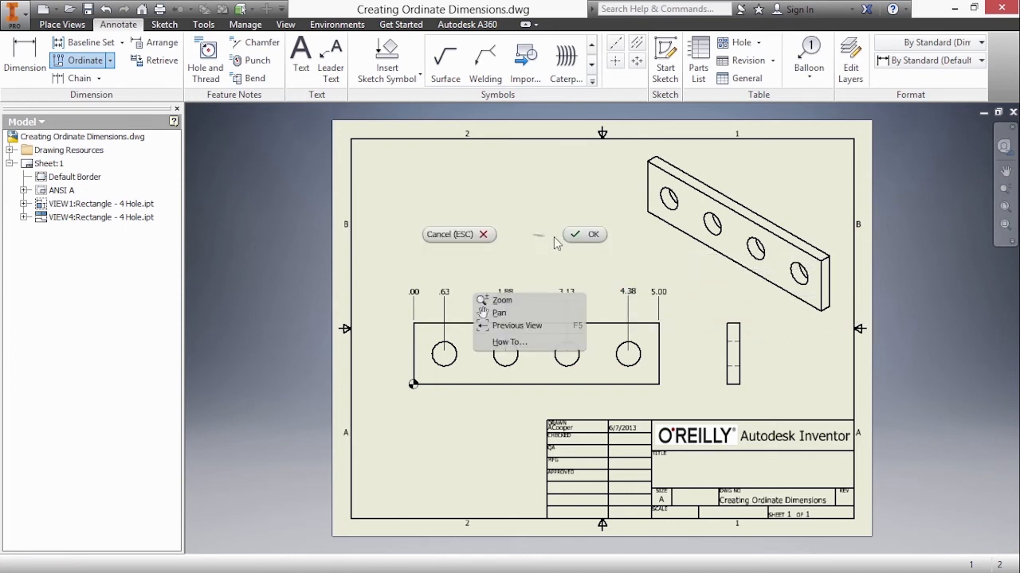
{"action": "left_click", "coordinate": [593, 234]}
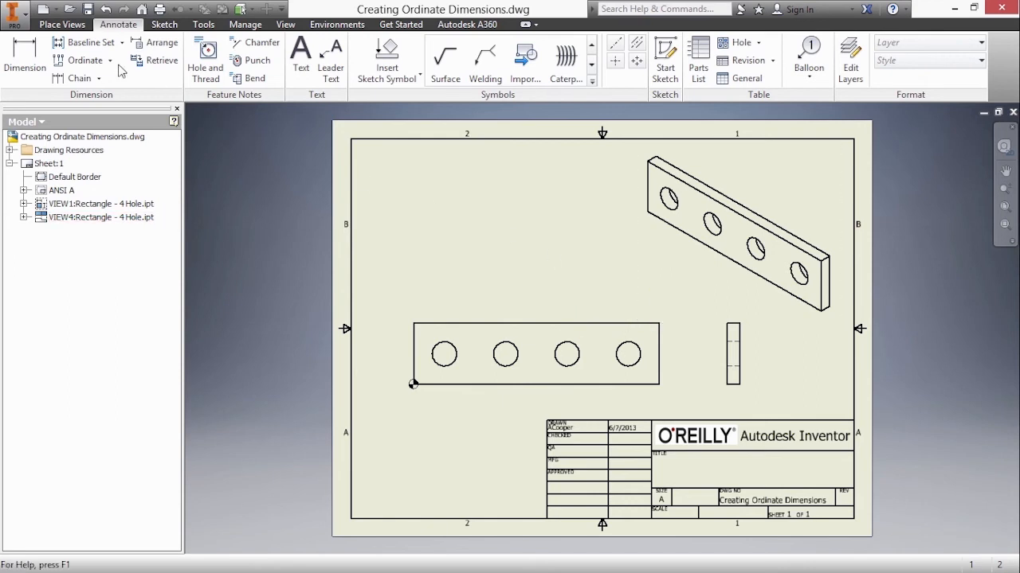
Create an ordinate set .00, .63, 1.88, 4.38, 5.00 from the lower-left corner
{"action": "left_click", "coordinate": [109, 61]}
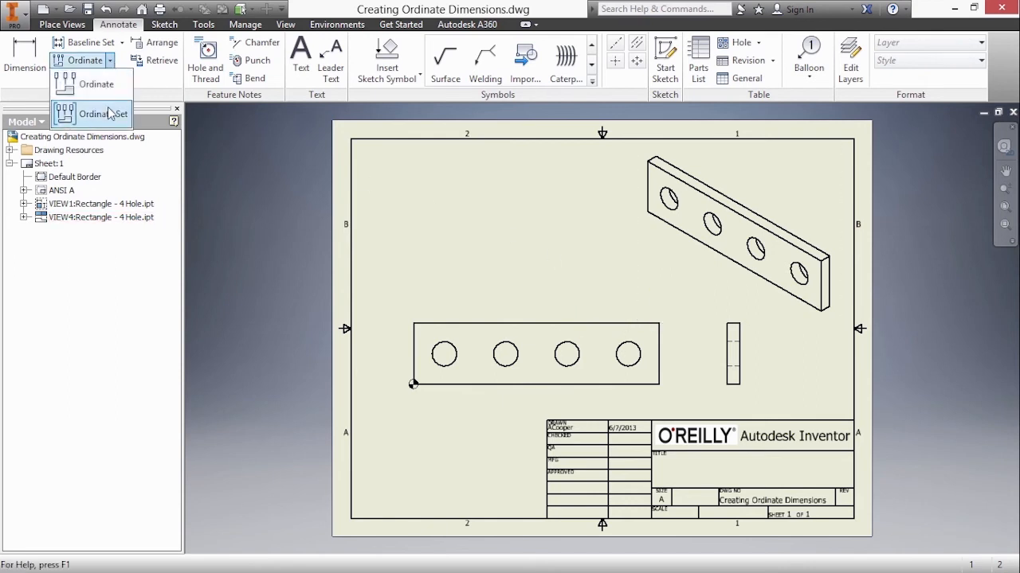
{"action": "left_click", "coordinate": [105, 115]}
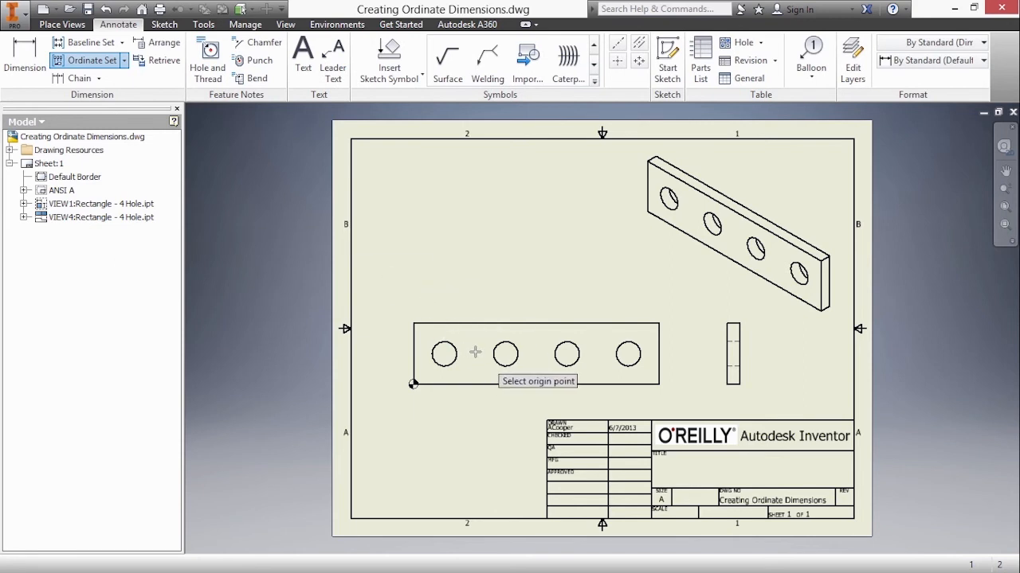
{"action": "left_click", "coordinate": [413, 384]}
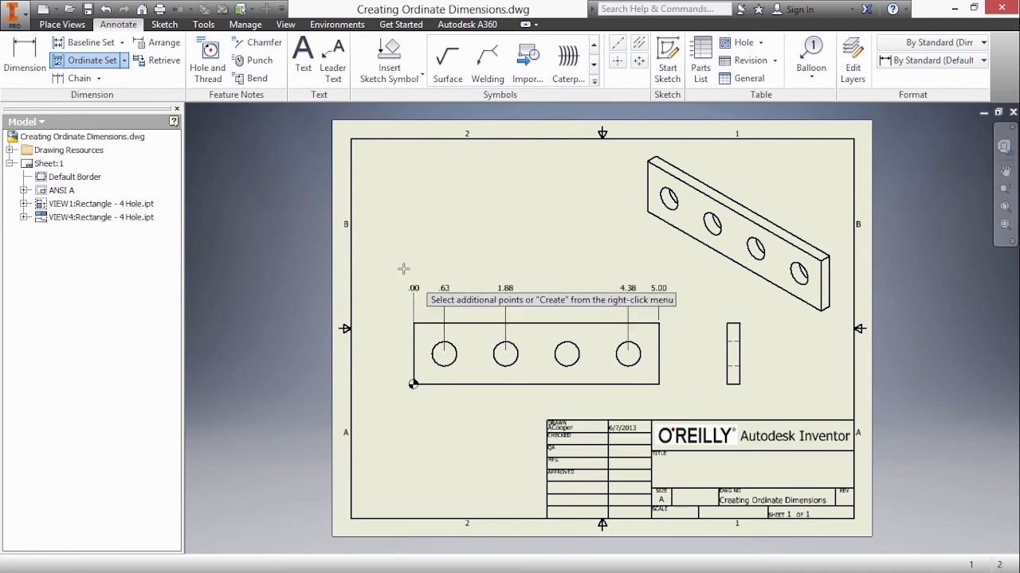
{"action": "right_click", "coordinate": [445, 353]}
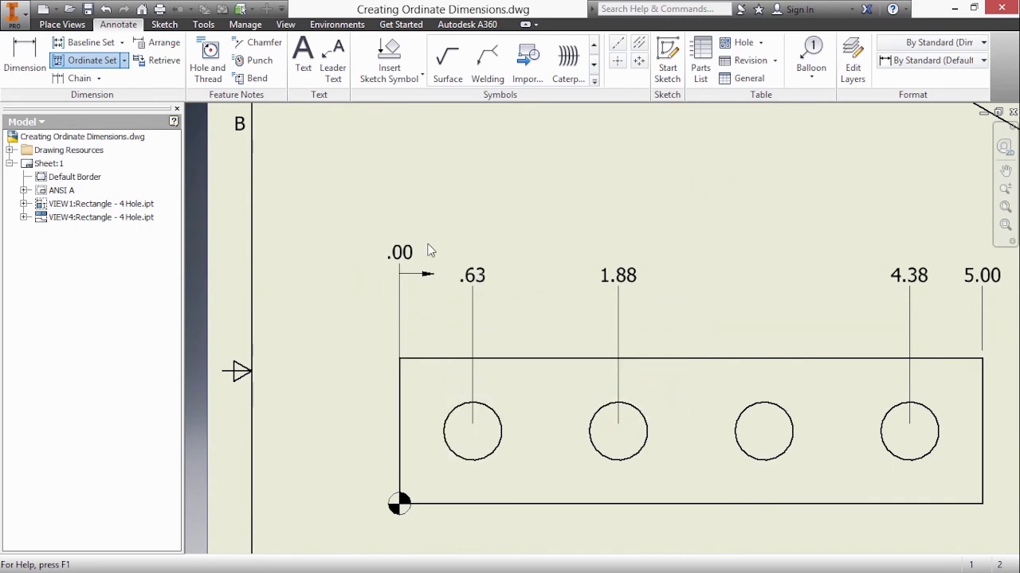
Select the ordinate dimension set and bring up its context-menu editing options
{"action": "left_click", "coordinate": [469, 245]}
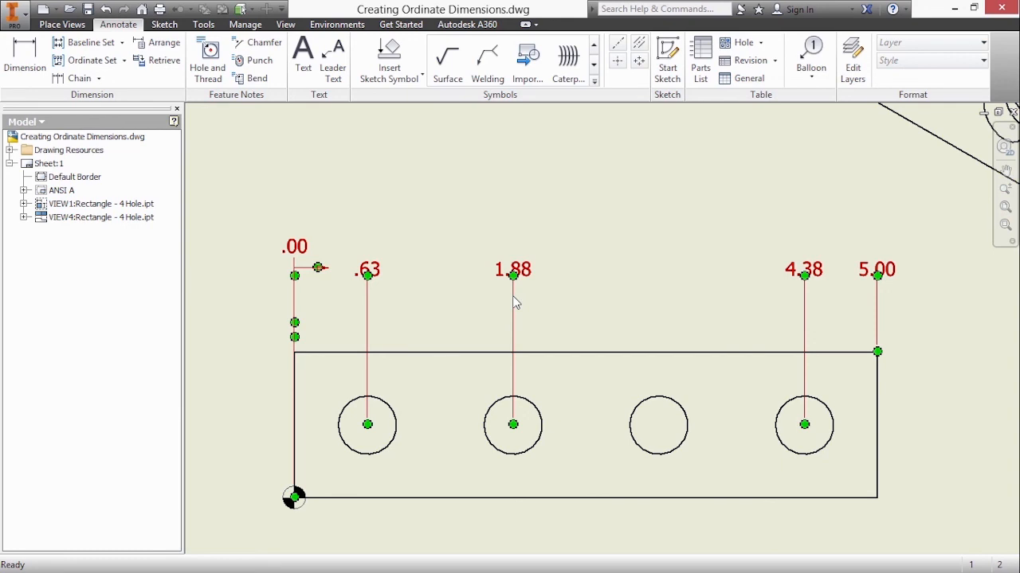
{"action": "right_click", "coordinate": [516, 301]}
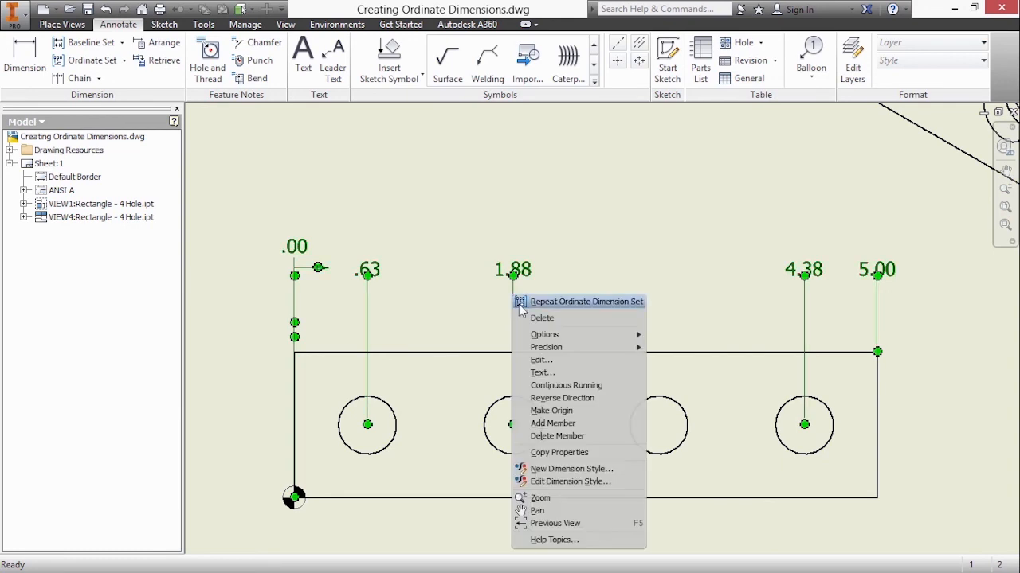
{"action": "mouse_move", "coordinate": [552, 424]}
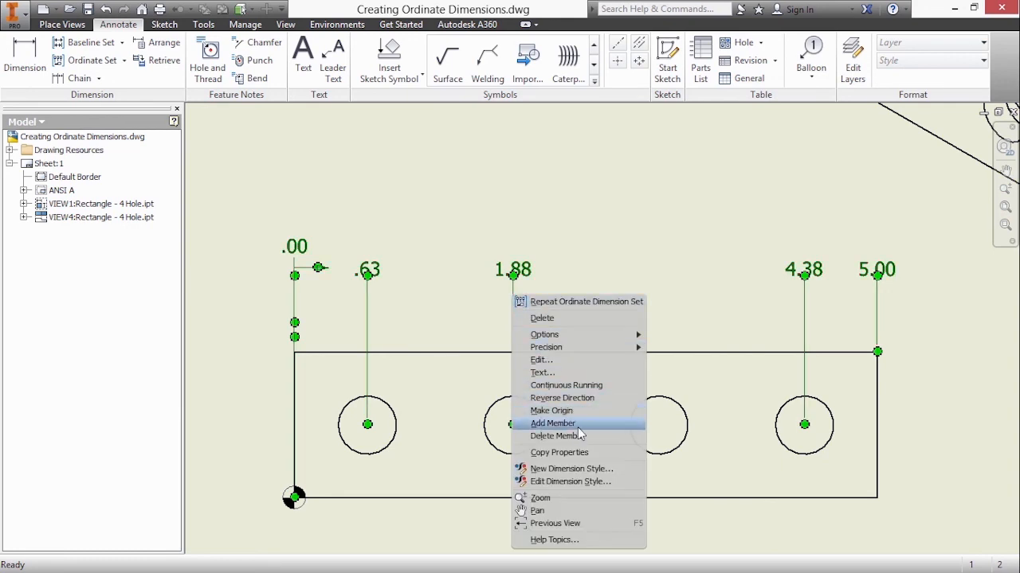
{"action": "mouse_move", "coordinate": [551, 411]}
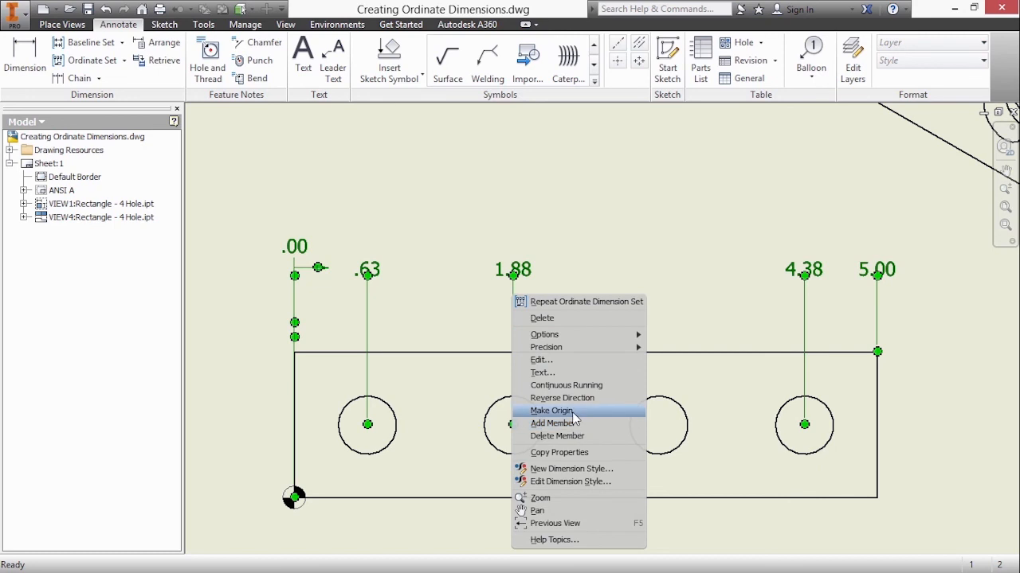
{"action": "mouse_move", "coordinate": [565, 423]}
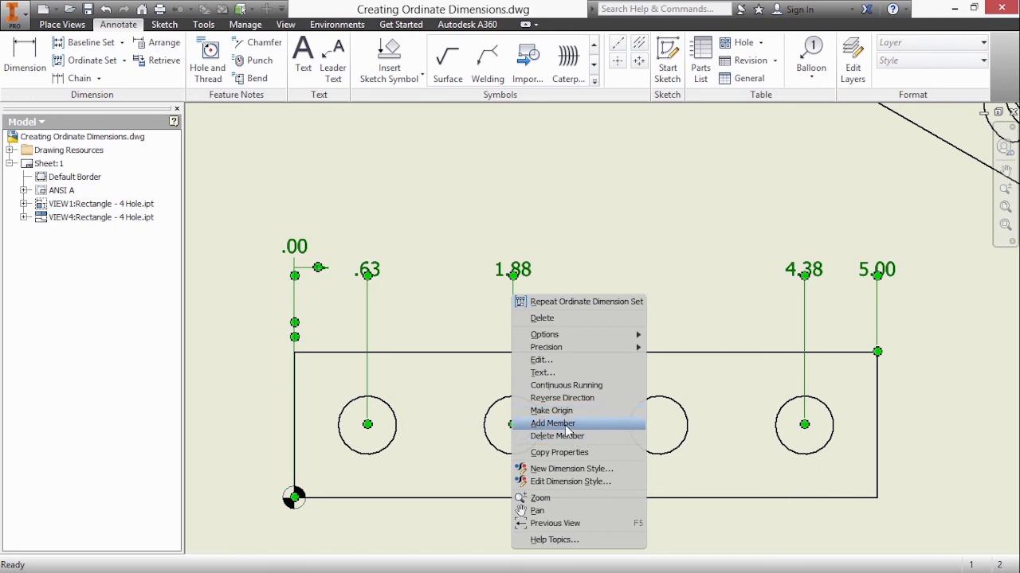
{"action": "mouse_move", "coordinate": [566, 427]}
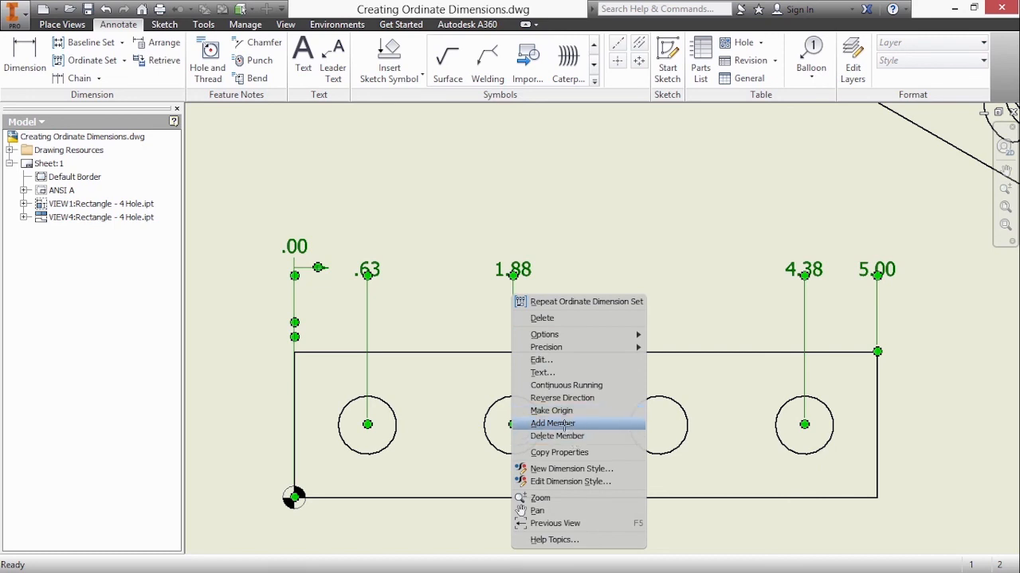
Add the third hole (3.13) as a member and make the right edge the set's origin
{"action": "left_click", "coordinate": [553, 424]}
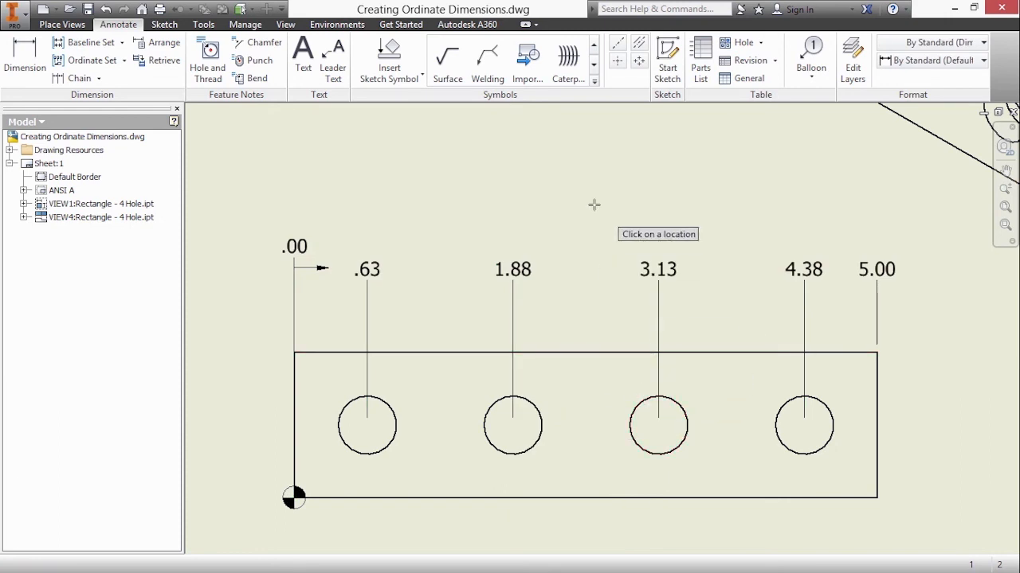
{"action": "right_click", "coordinate": [596, 206]}
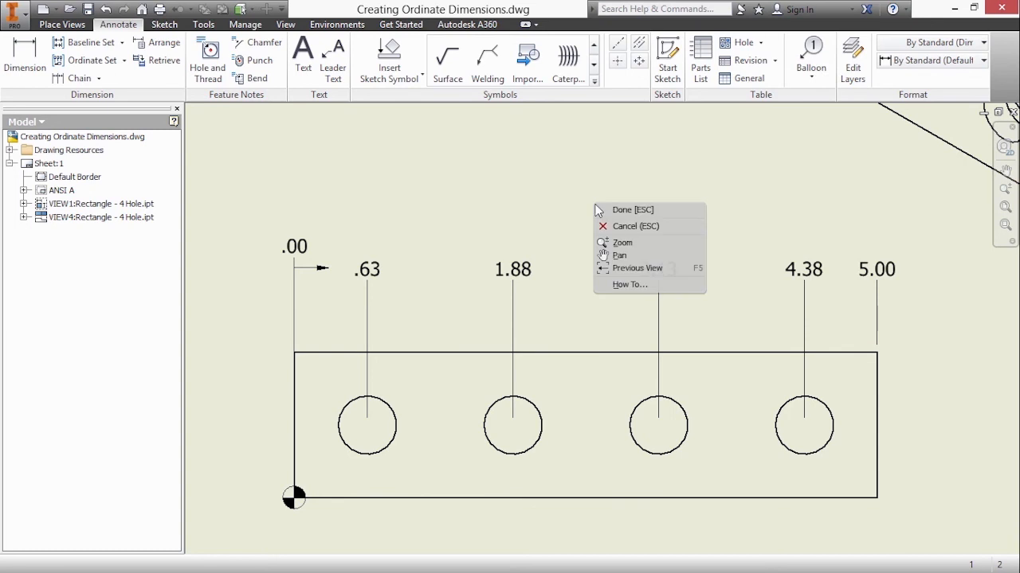
{"action": "left_click", "coordinate": [632, 210]}
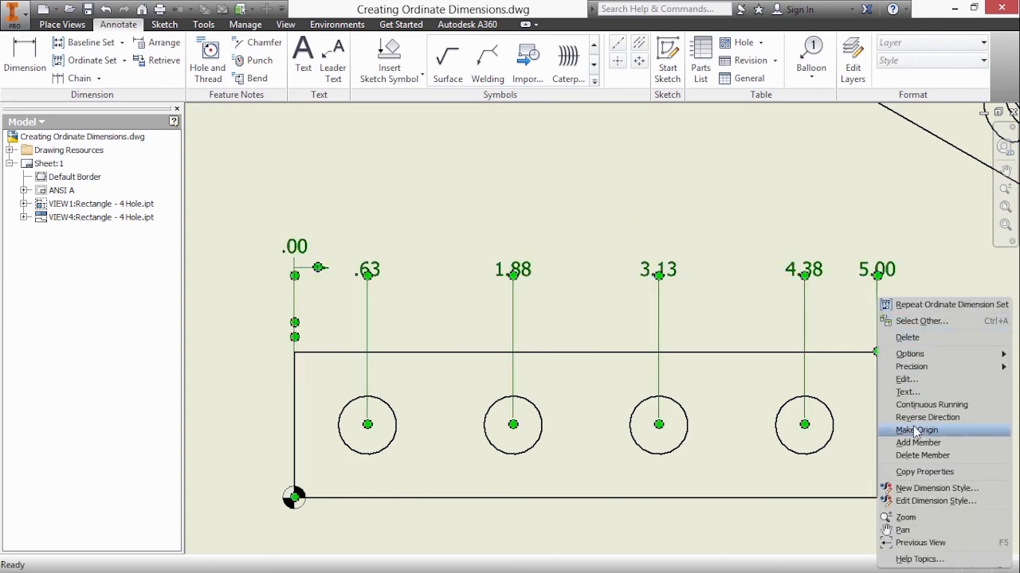
{"action": "left_click", "coordinate": [927, 418]}
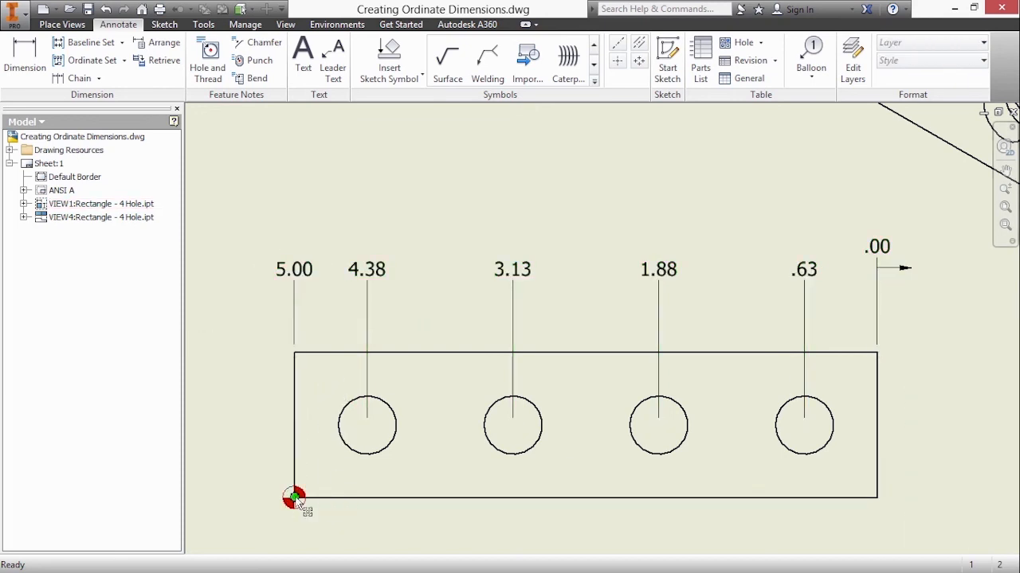
{"action": "right_click", "coordinate": [295, 500]}
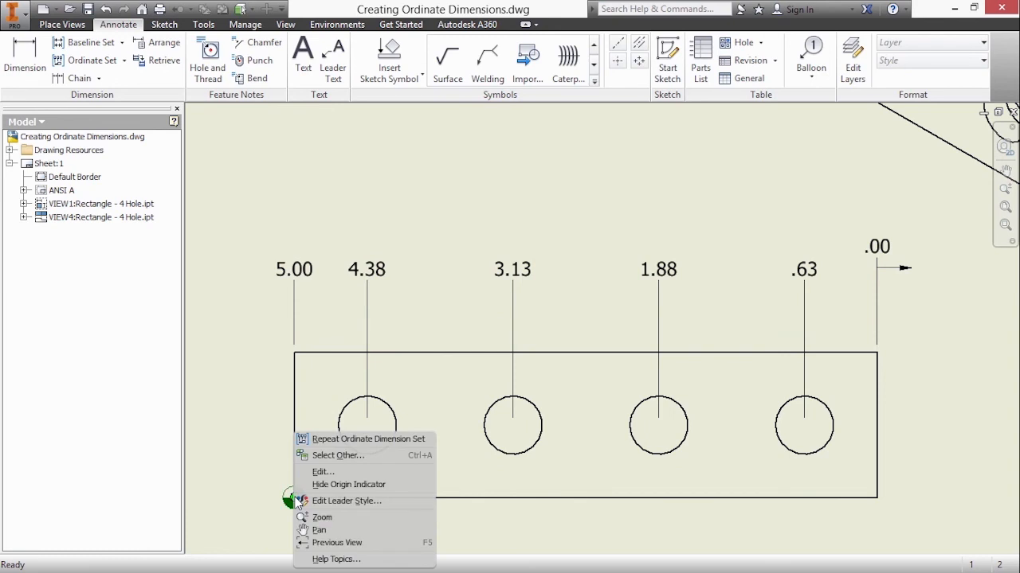
{"action": "left_click", "coordinate": [322, 472]}
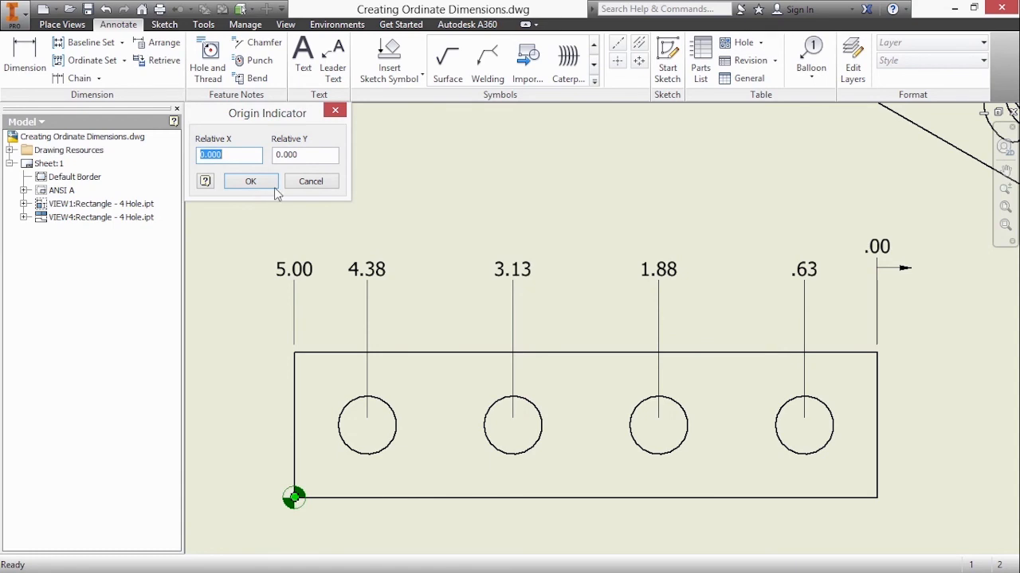
{"action": "left_click", "coordinate": [251, 182]}
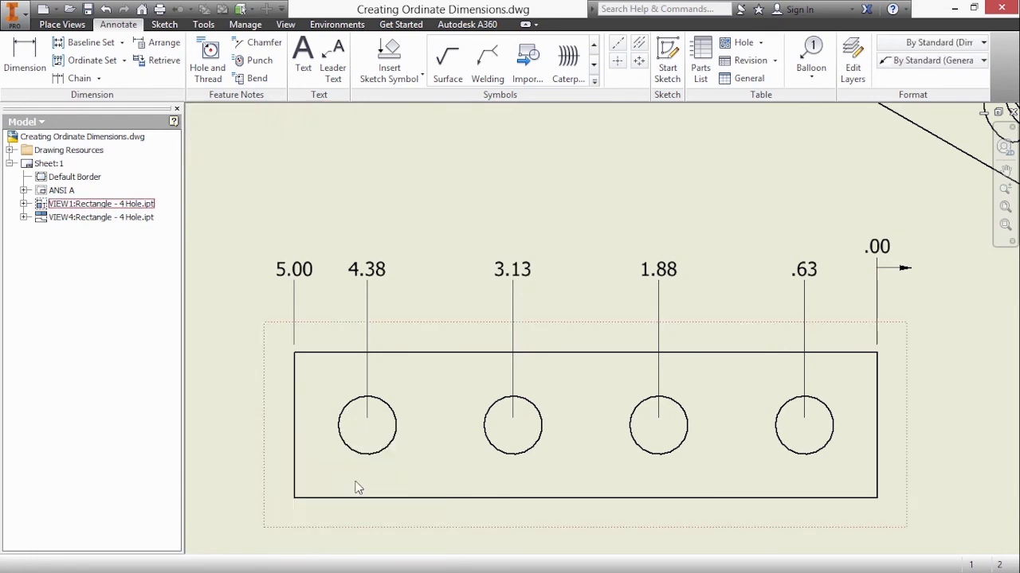
{"action": "left_click", "coordinate": [102, 216]}
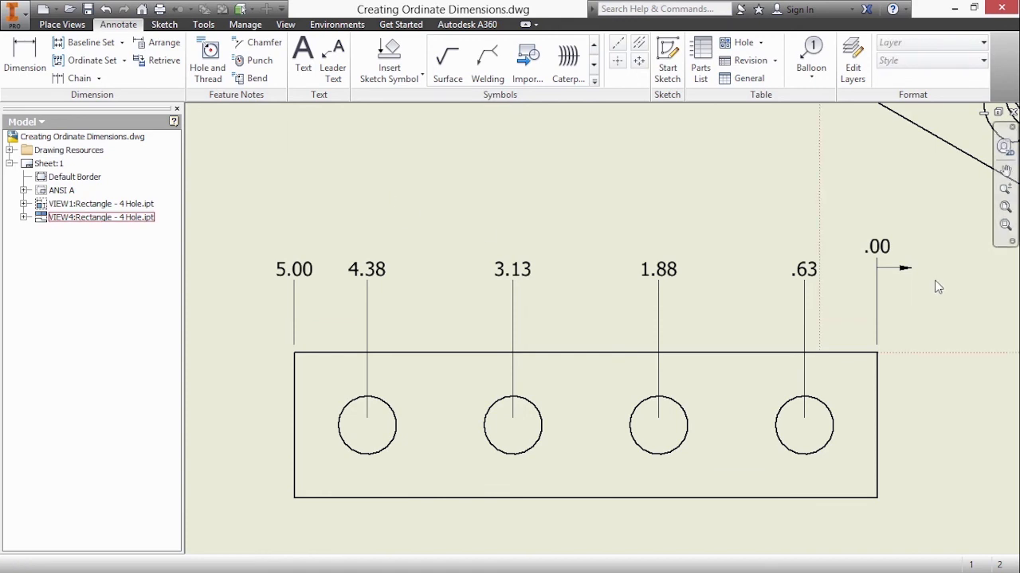